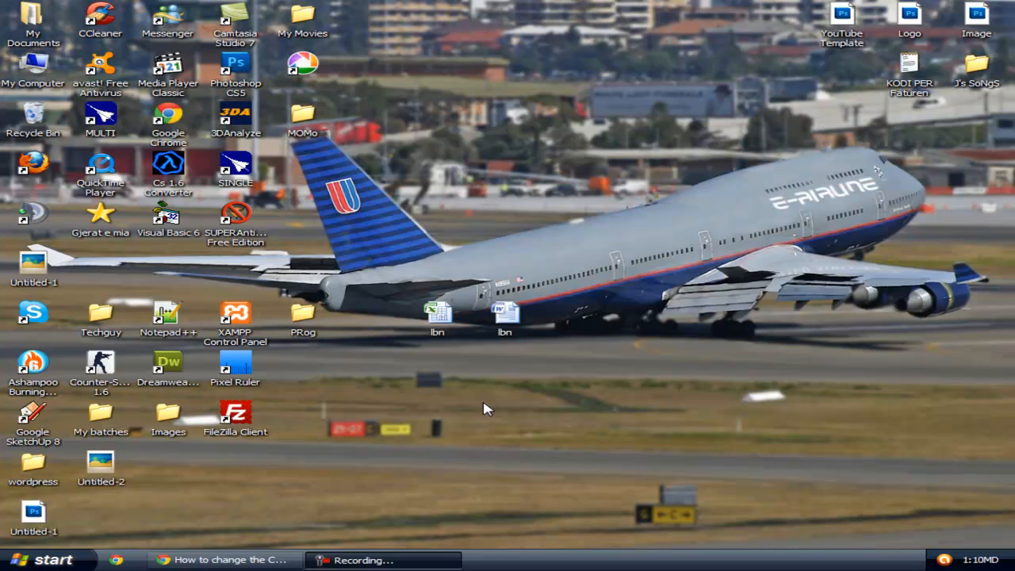
pyautogui.moveTo(505, 386)
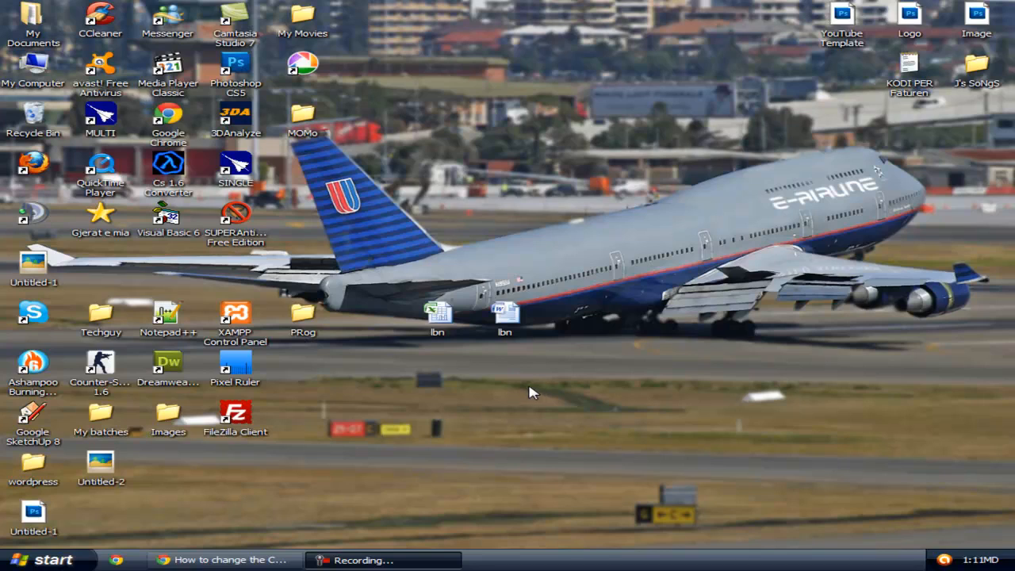
pyautogui.moveTo(500, 406)
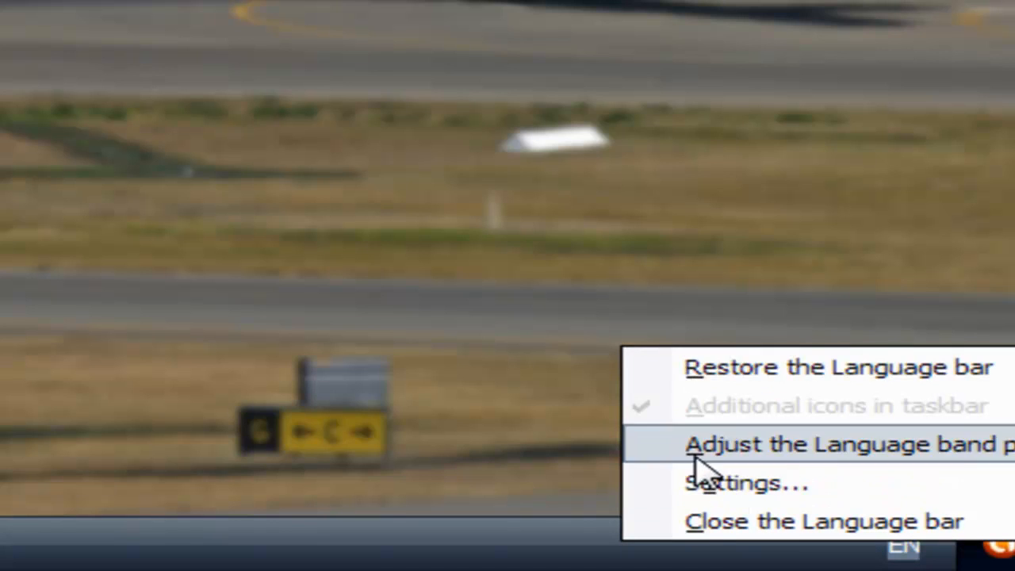
pyautogui.moveTo(689, 463)
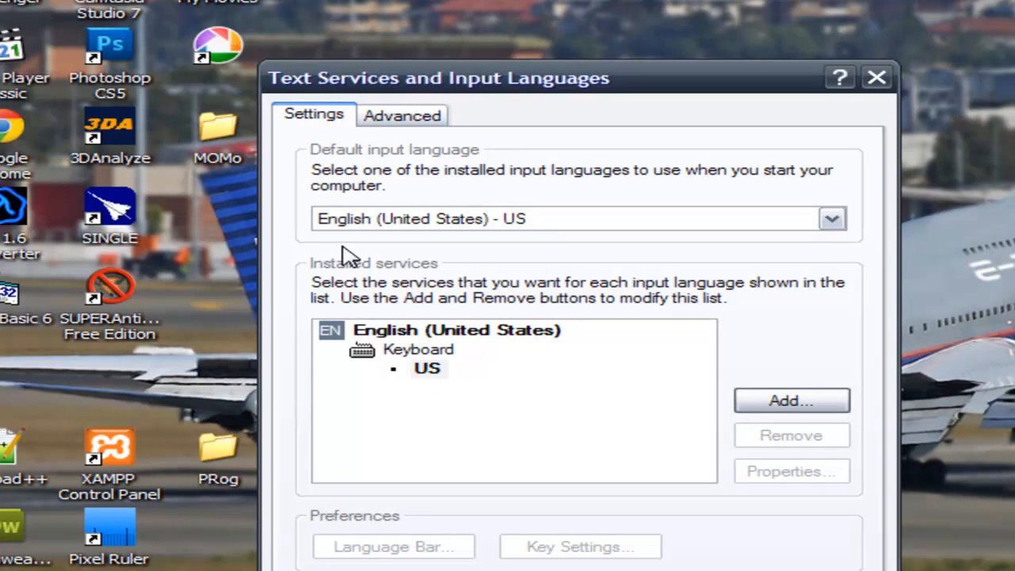
pyautogui.moveTo(399, 155)
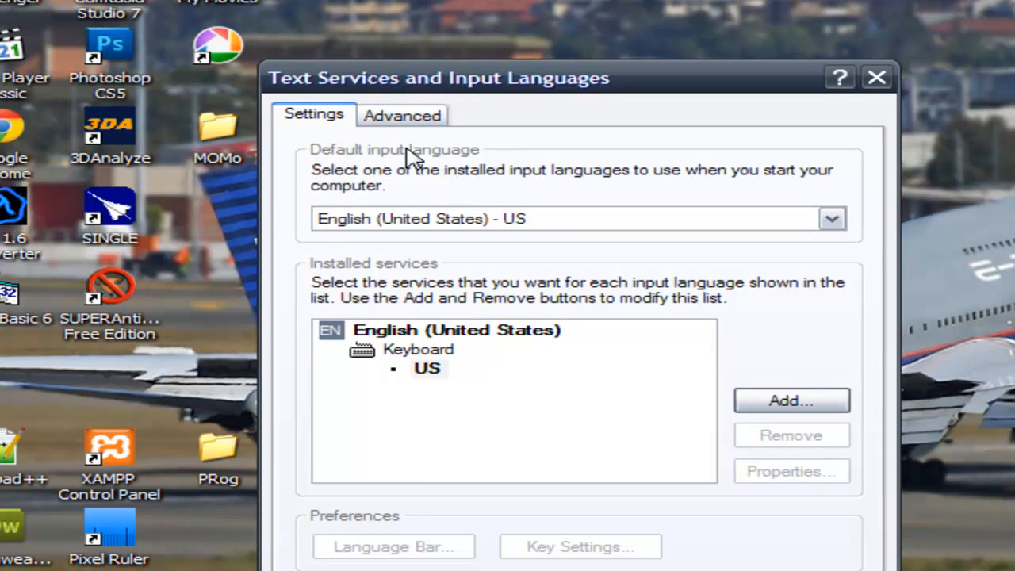
pyautogui.moveTo(381, 190)
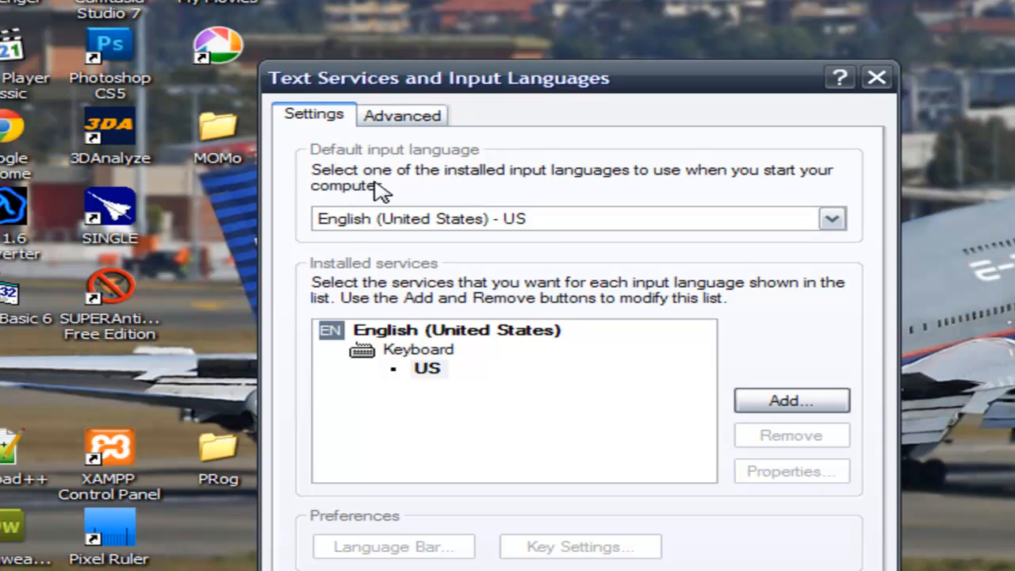
pyautogui.moveTo(397, 309)
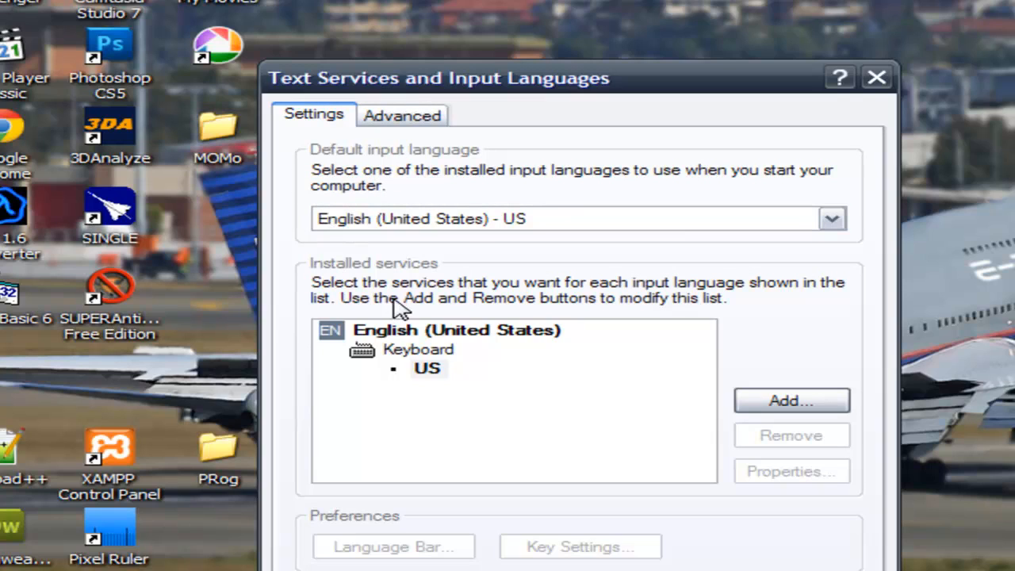
pyautogui.moveTo(596, 298)
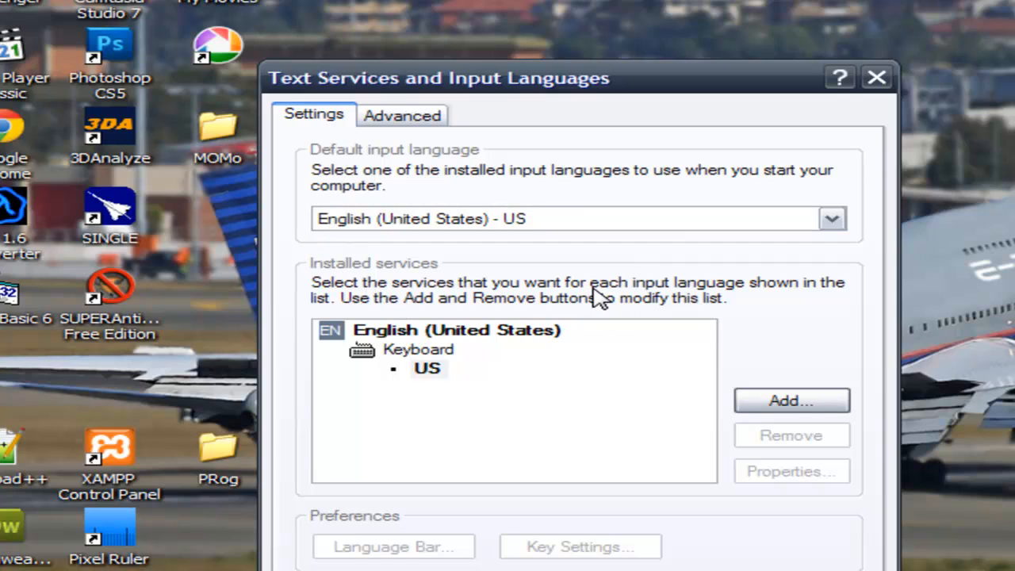
pyautogui.moveTo(695, 332)
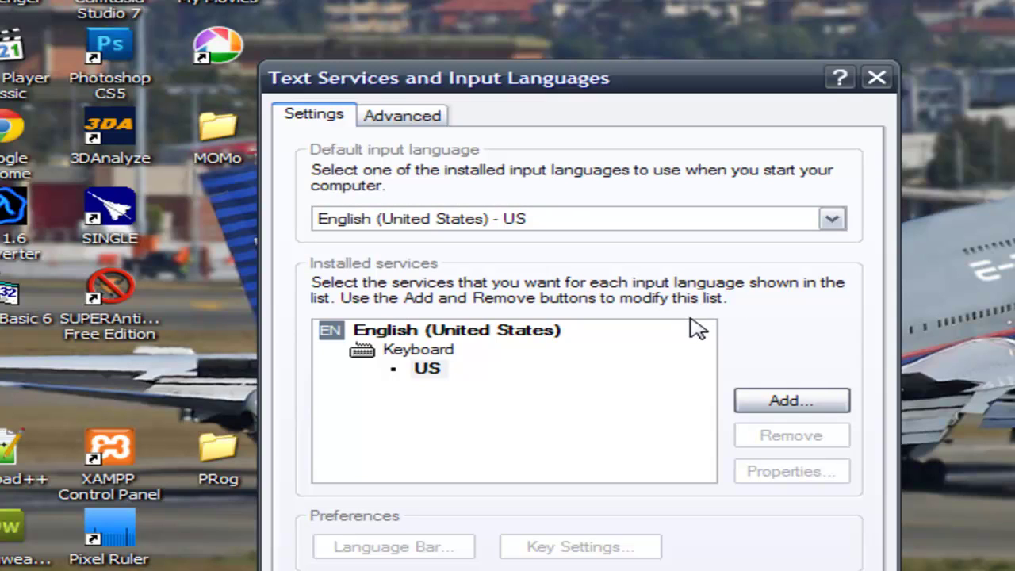
pyautogui.moveTo(784, 346)
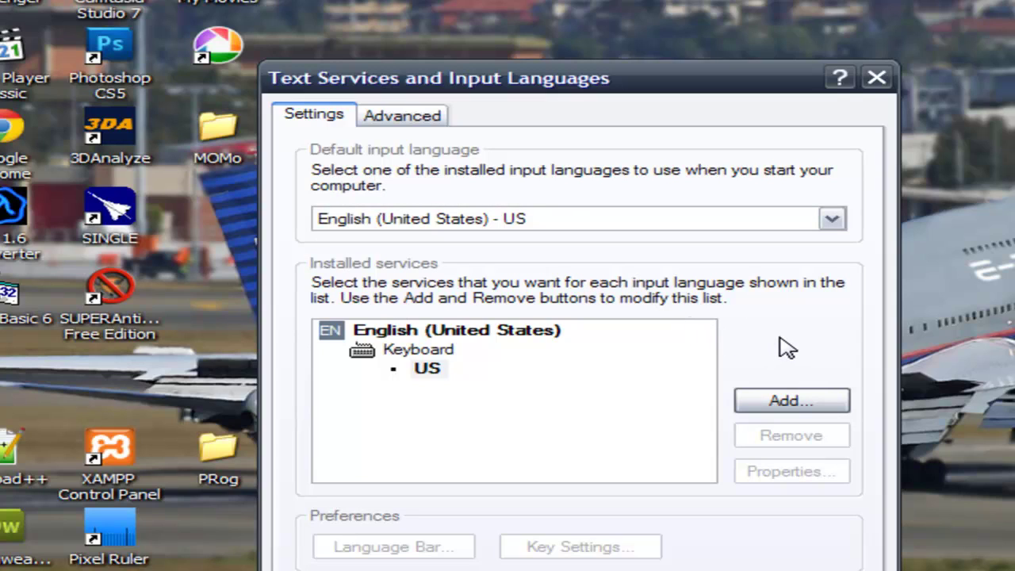
# Select the English (United States) entry in Text Services and Input Languages.
pyautogui.click(457, 330)
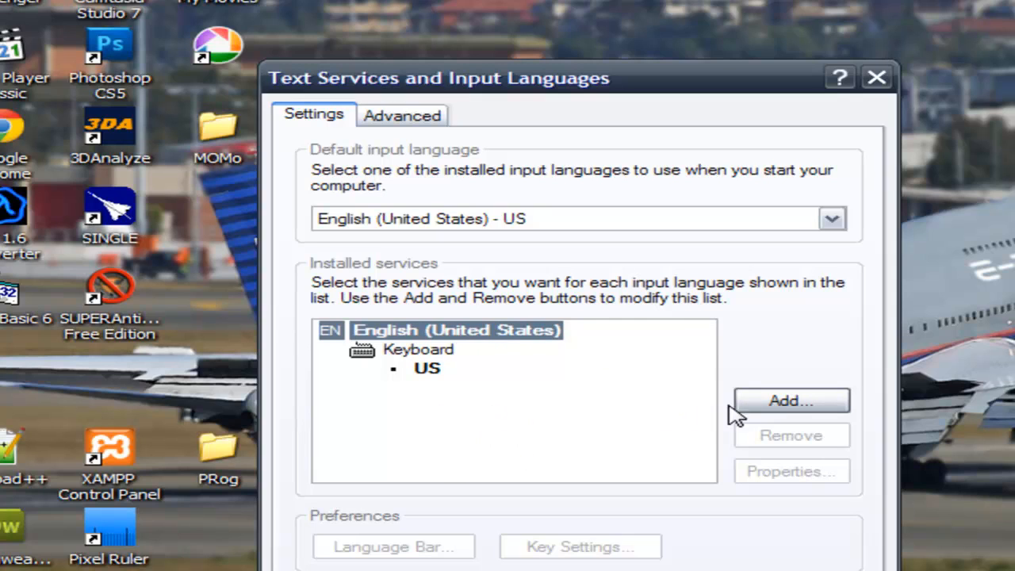
# Add Albanian as input language with the Albanian keyboard layout (briefly trying Bosnian first).
pyautogui.click(790, 399)
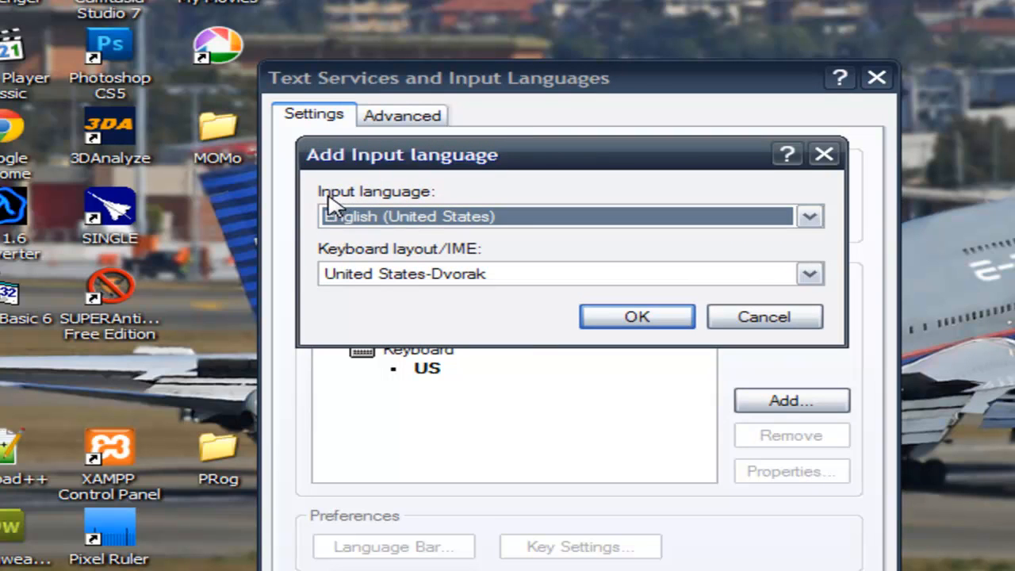
pyautogui.click(807, 215)
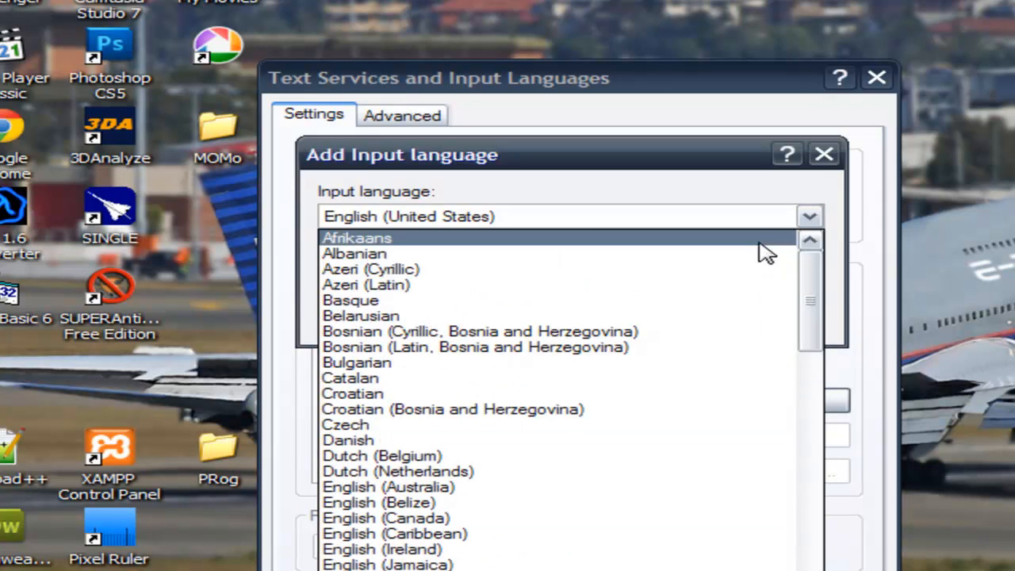
pyautogui.click(355, 254)
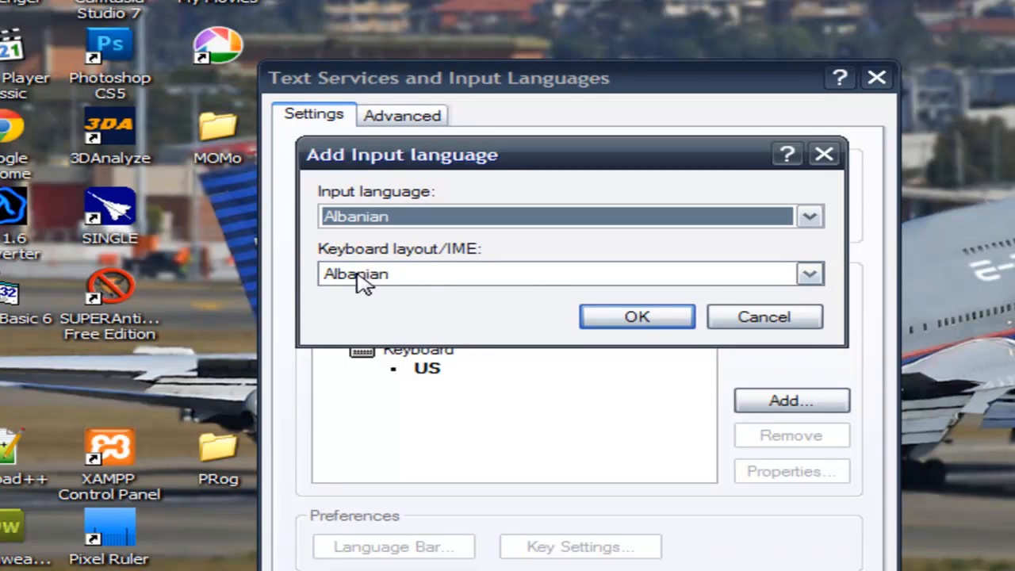
pyautogui.moveTo(758, 284)
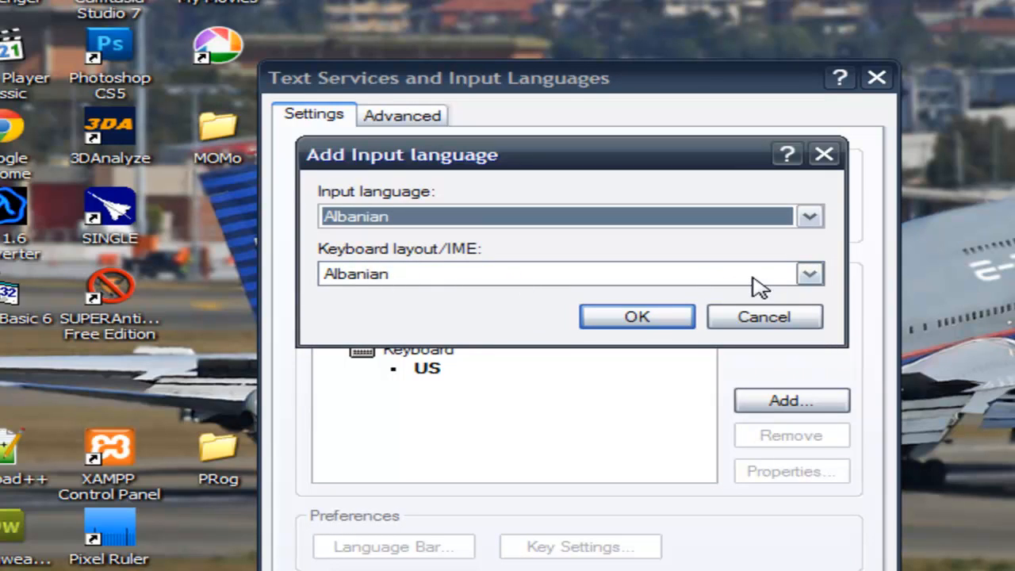
pyautogui.moveTo(828, 286)
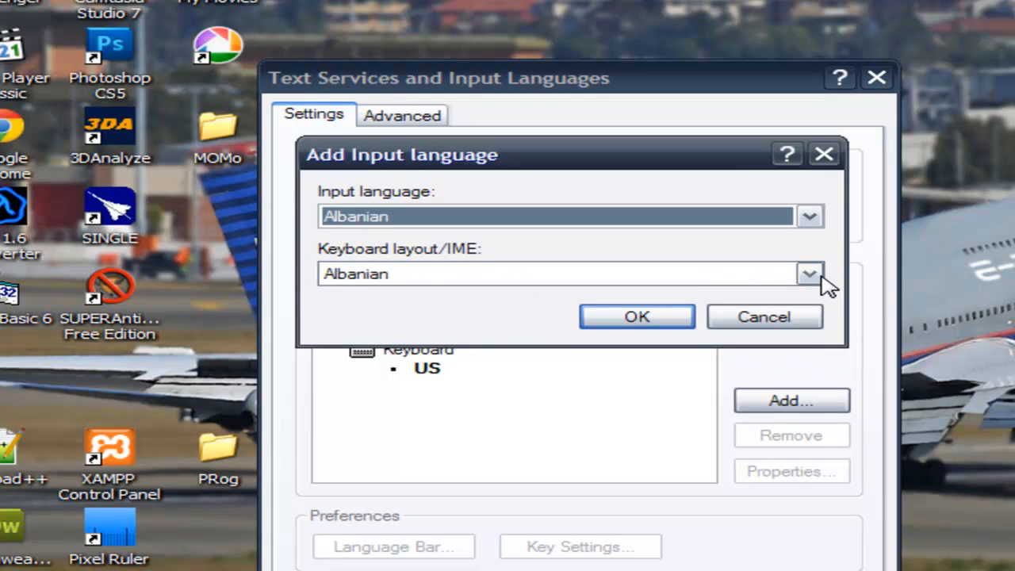
pyautogui.click(807, 272)
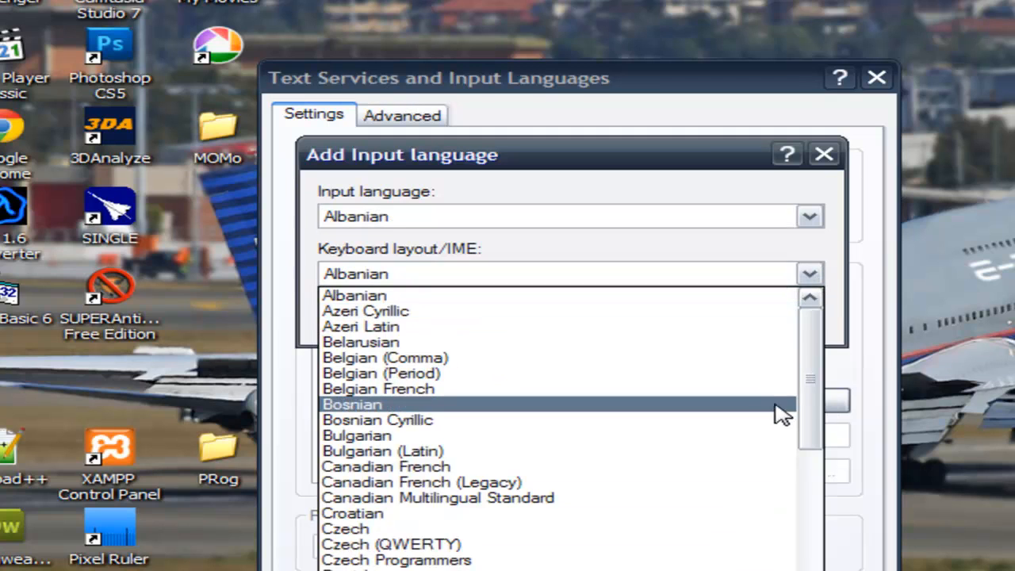
pyautogui.click(352, 404)
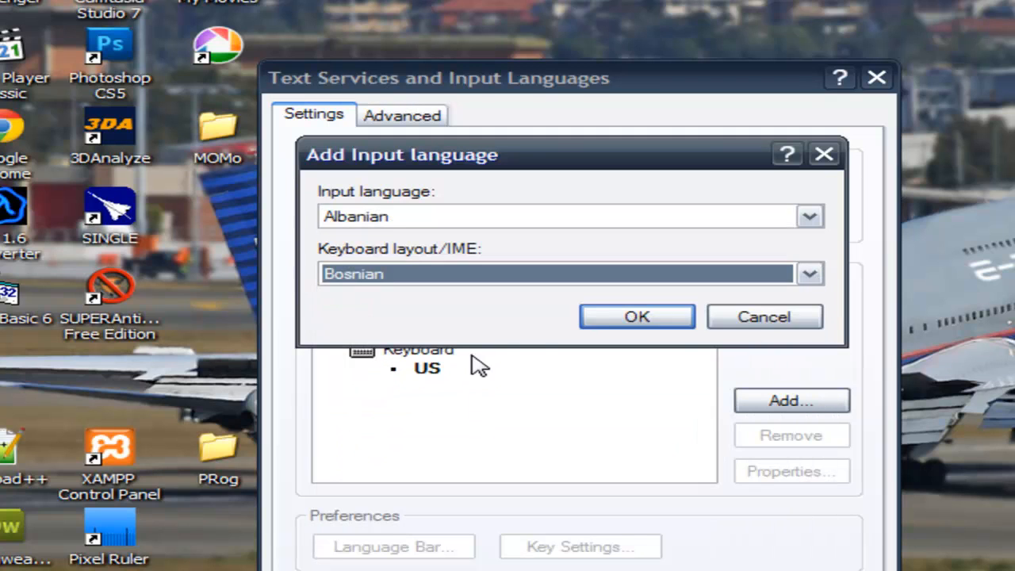
pyautogui.moveTo(809, 285)
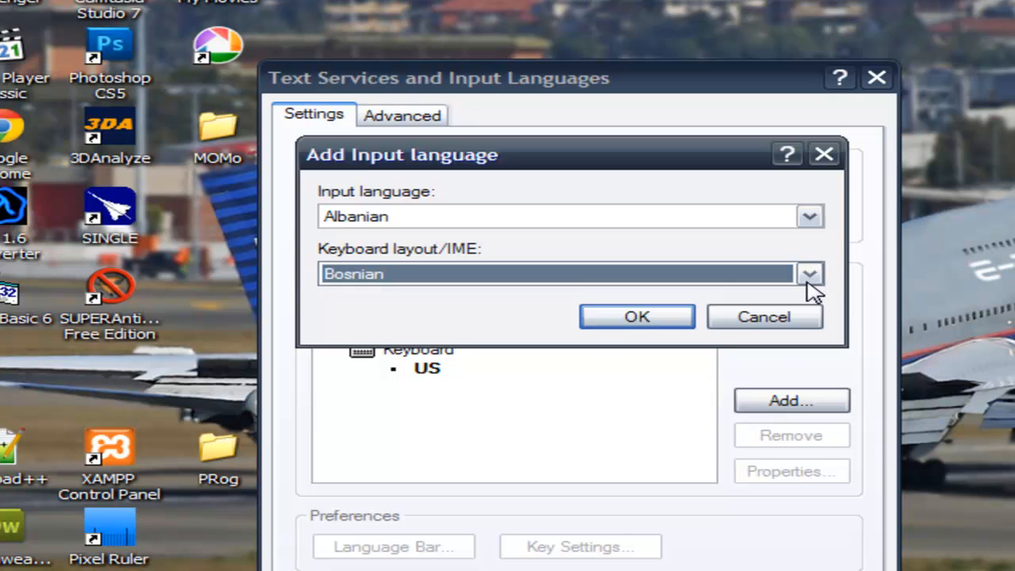
pyautogui.click(809, 273)
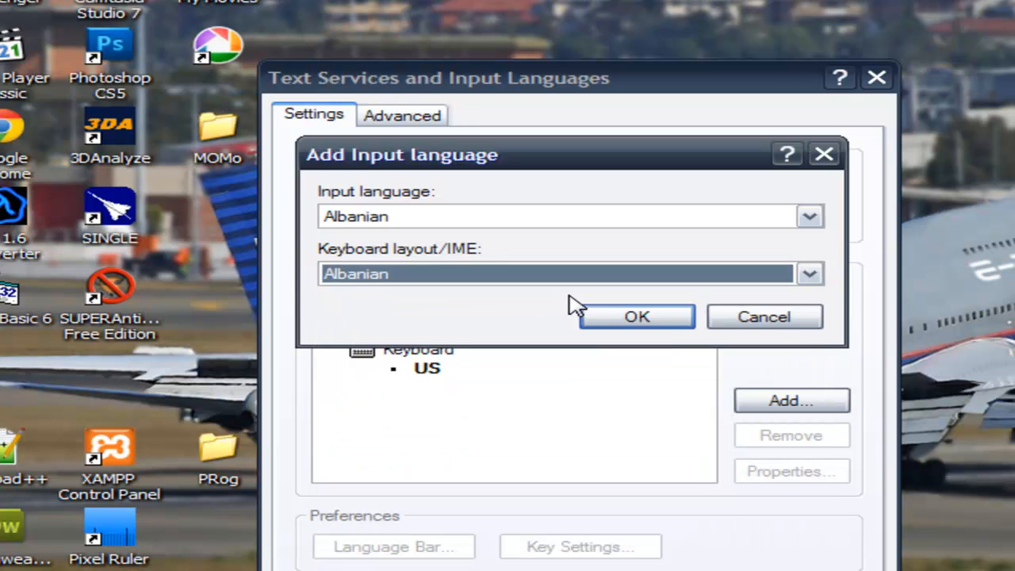
pyautogui.click(637, 317)
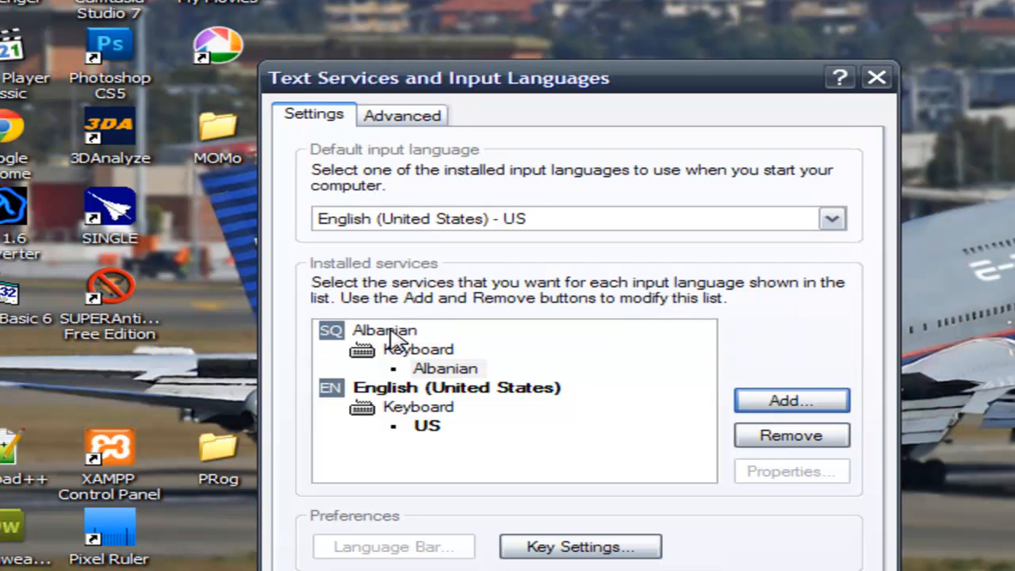
# Apply the input language settings, keeping Albanian installed.
pyautogui.click(383, 330)
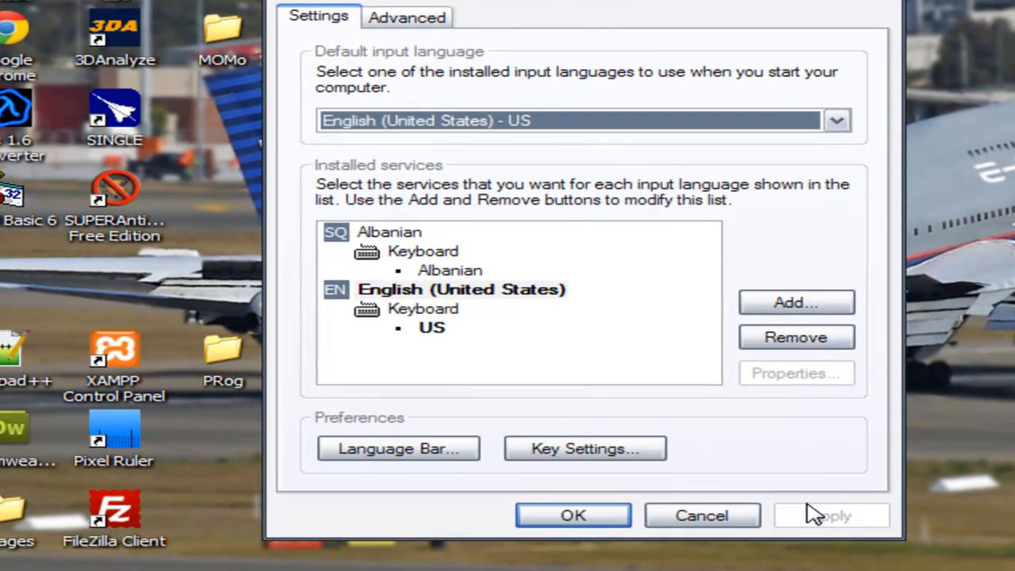
pyautogui.click(572, 515)
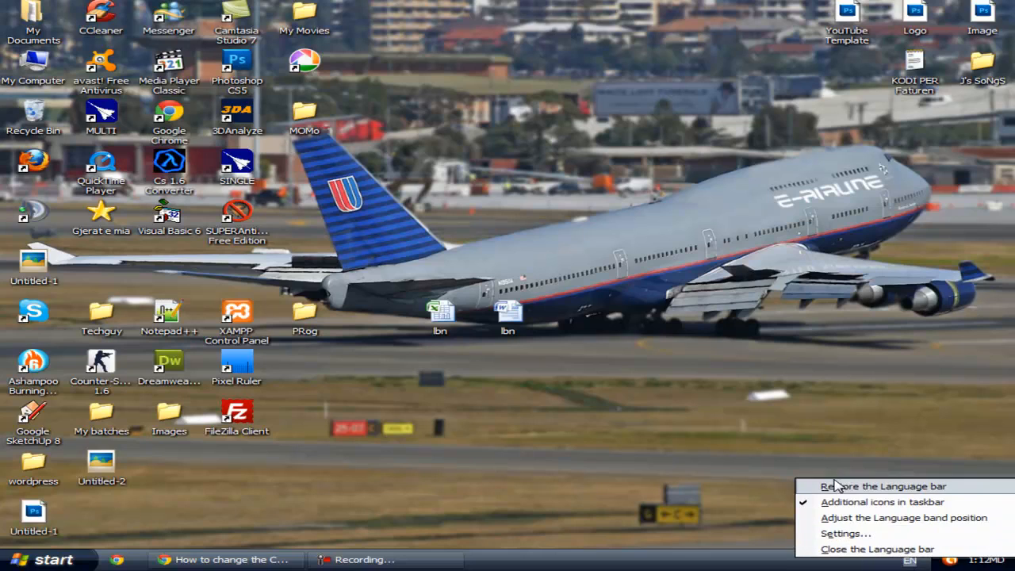
# Restore the language bar onto the desktop.
pyautogui.click(844, 482)
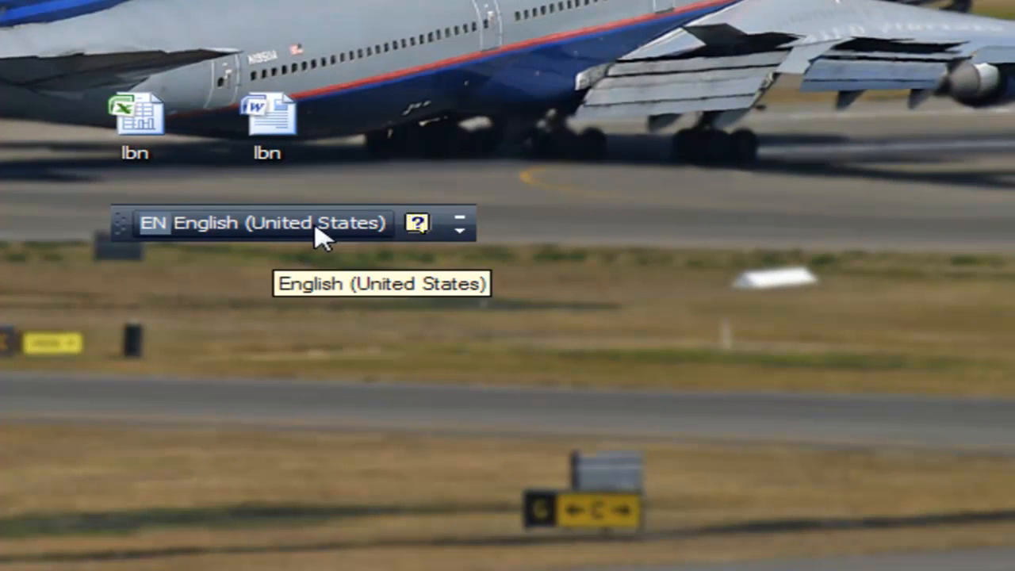
pyautogui.moveTo(221, 233)
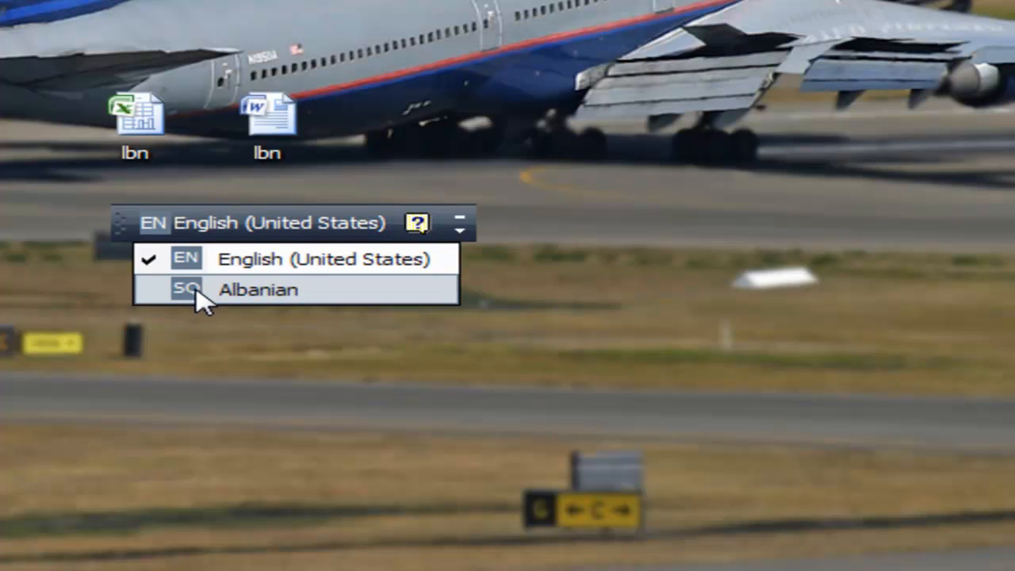
pyautogui.moveTo(190, 300)
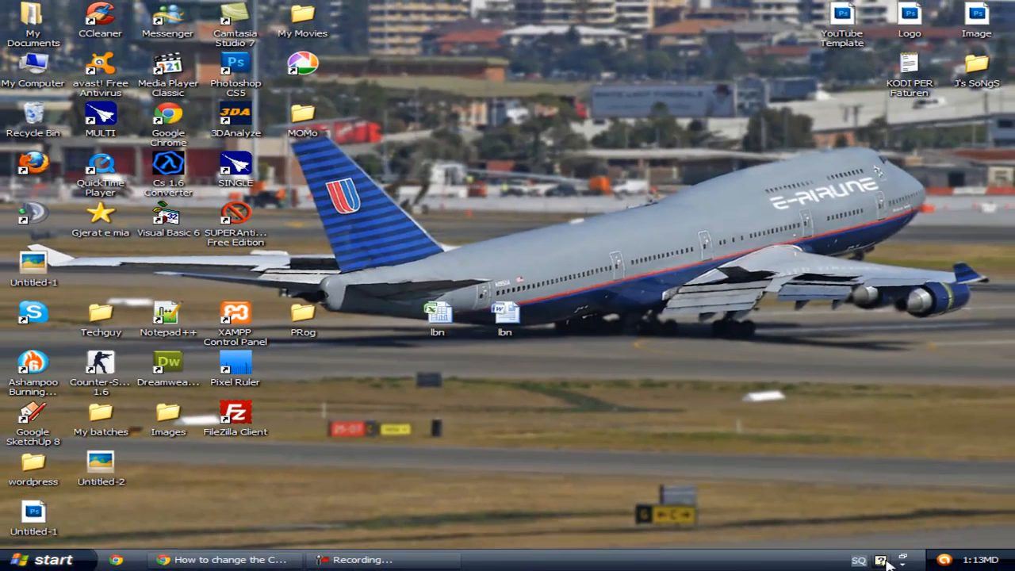
pyautogui.moveTo(682, 528)
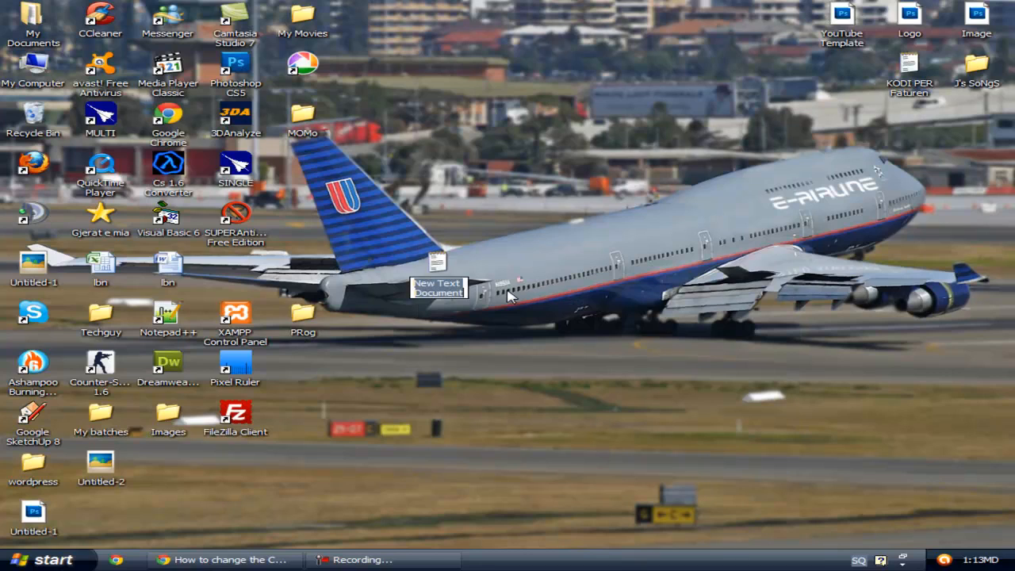
# Name the new desktop text document 'yg'.
pyautogui.write('ygl')
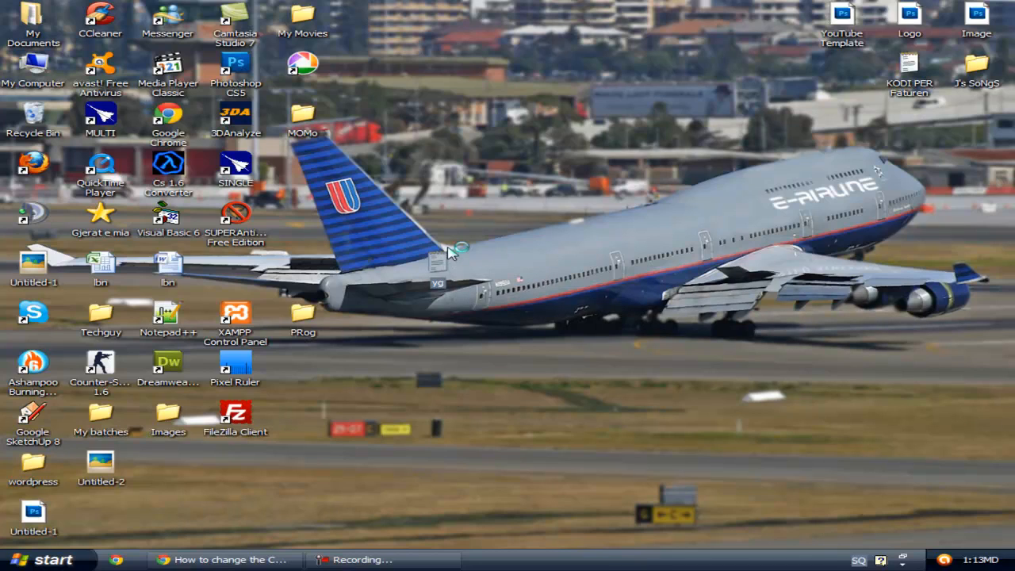
pyautogui.moveTo(447, 273)
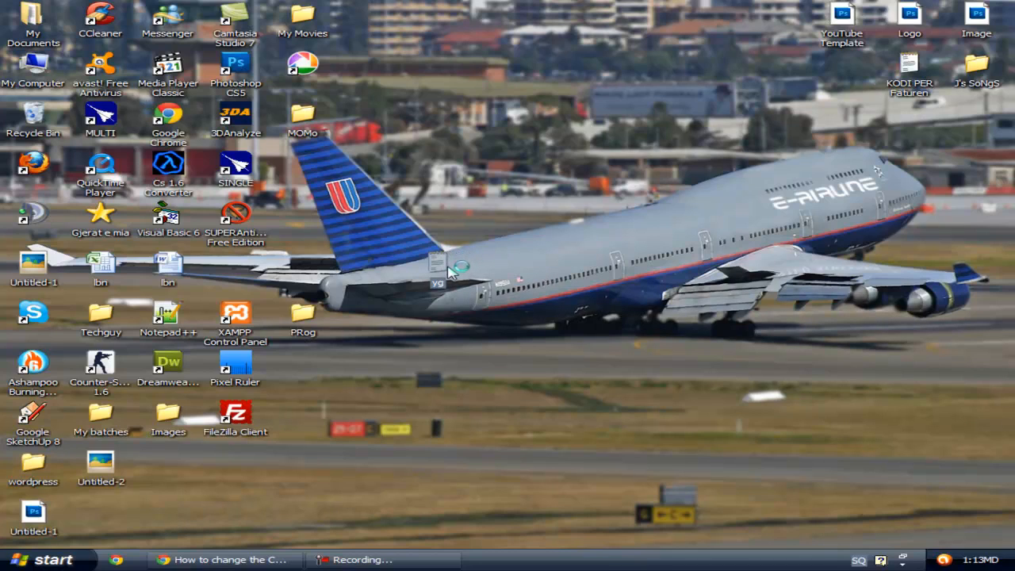
# Open yg in Notepad and minimize its window.
pyautogui.doubleClick(433, 270)
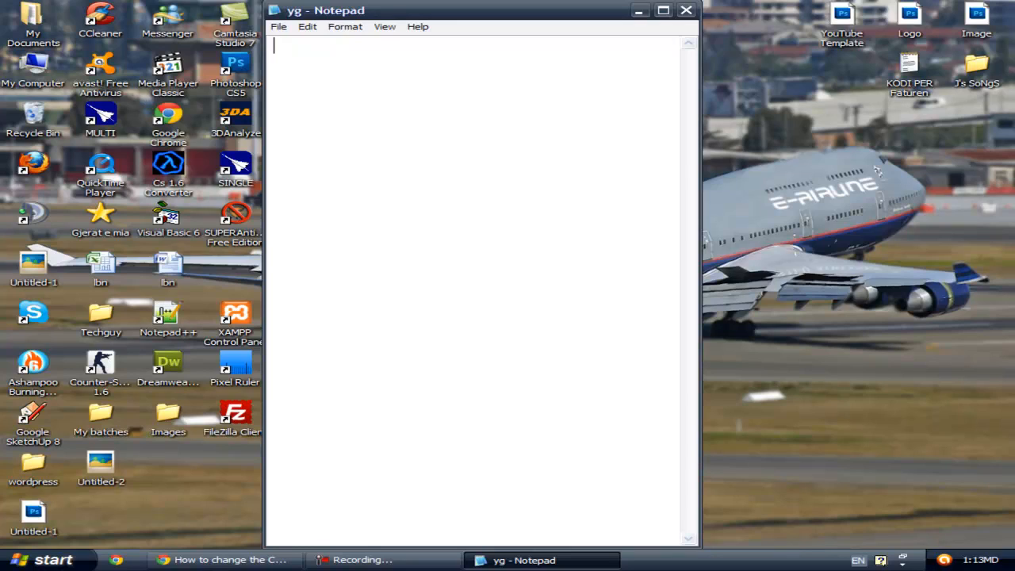
pyautogui.moveTo(412, 176)
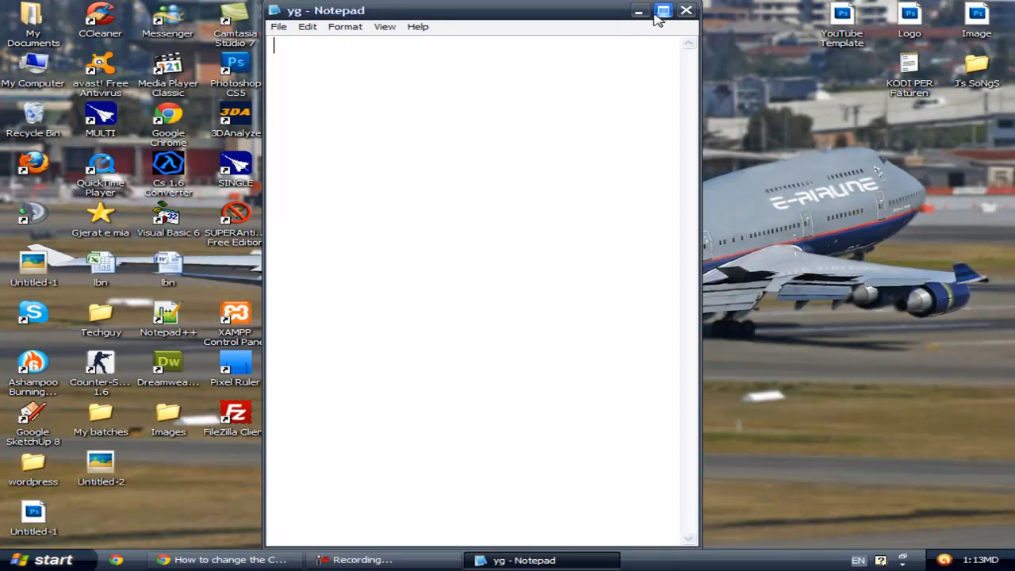
pyautogui.click(637, 10)
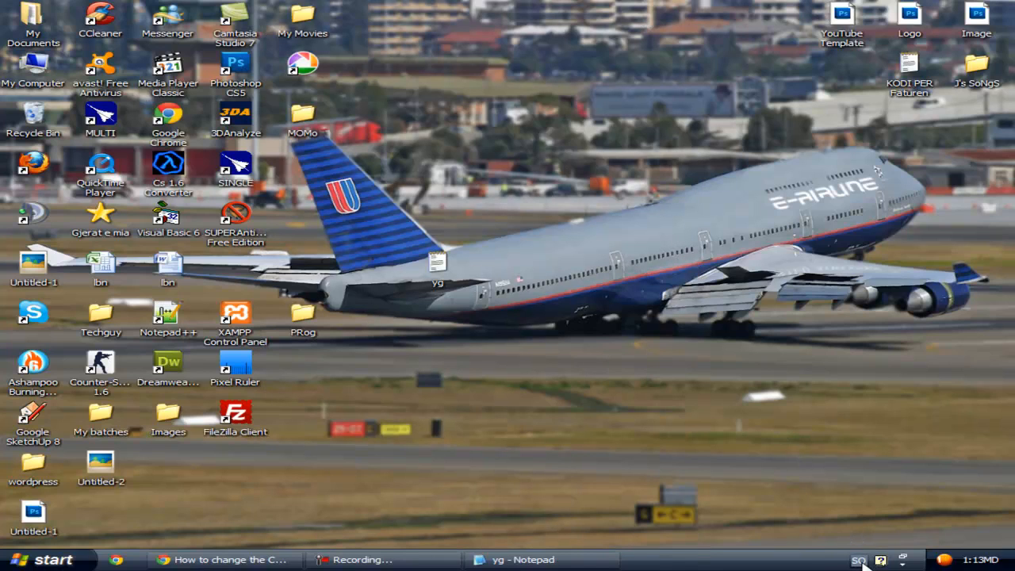
# Restore Notepad and test ç, ë, @ and y with the Albanian layout, erasing each.
pyautogui.click(523, 558)
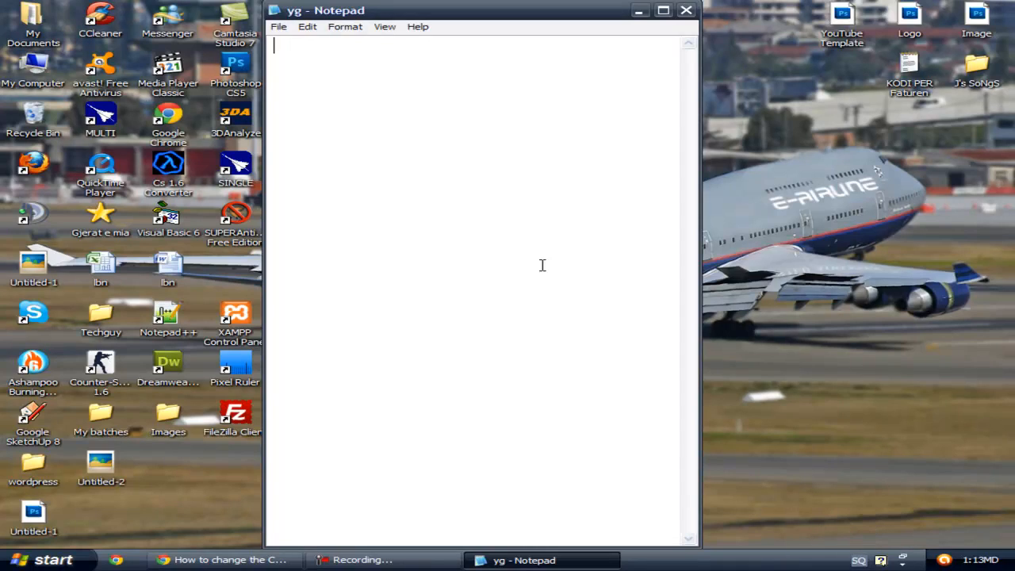
pyautogui.moveTo(511, 199)
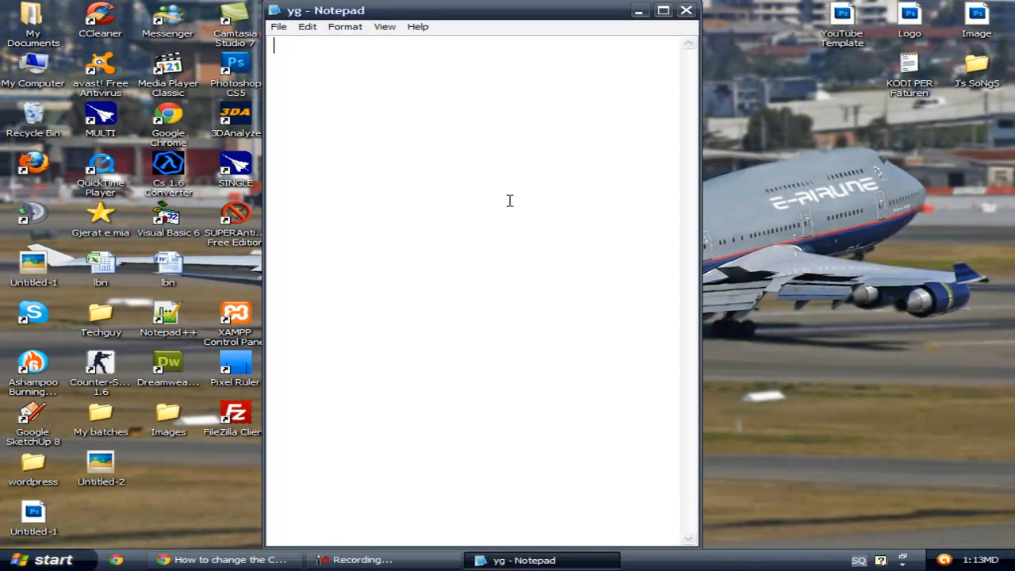
pyautogui.write('ç')
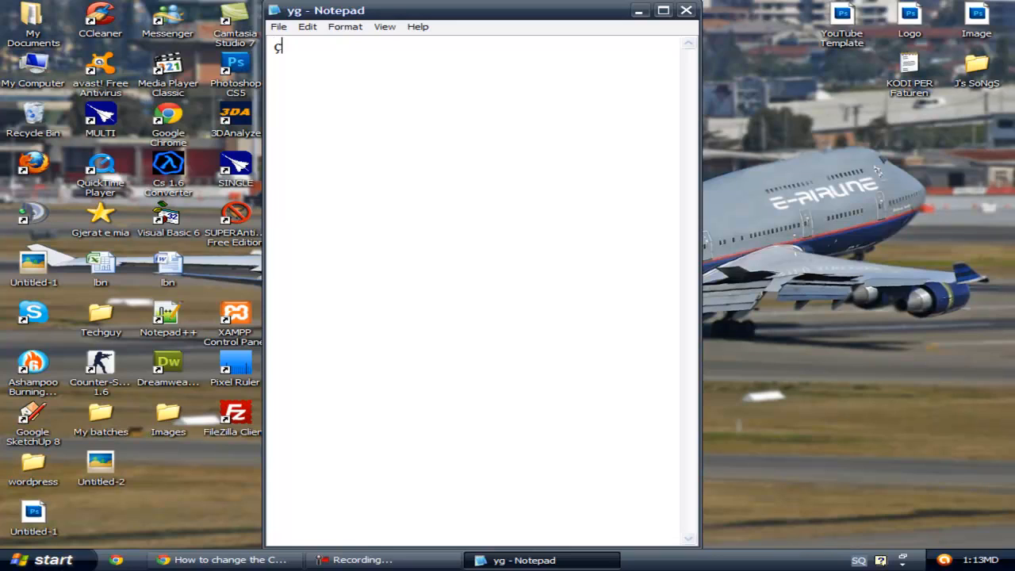
pyautogui.press('BackSpace')
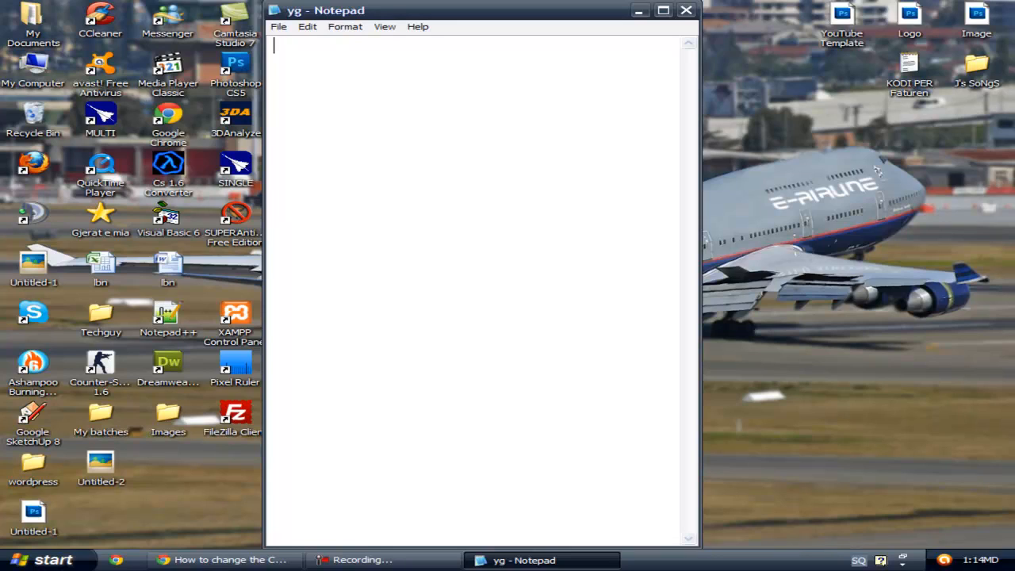
pyautogui.write('ë')
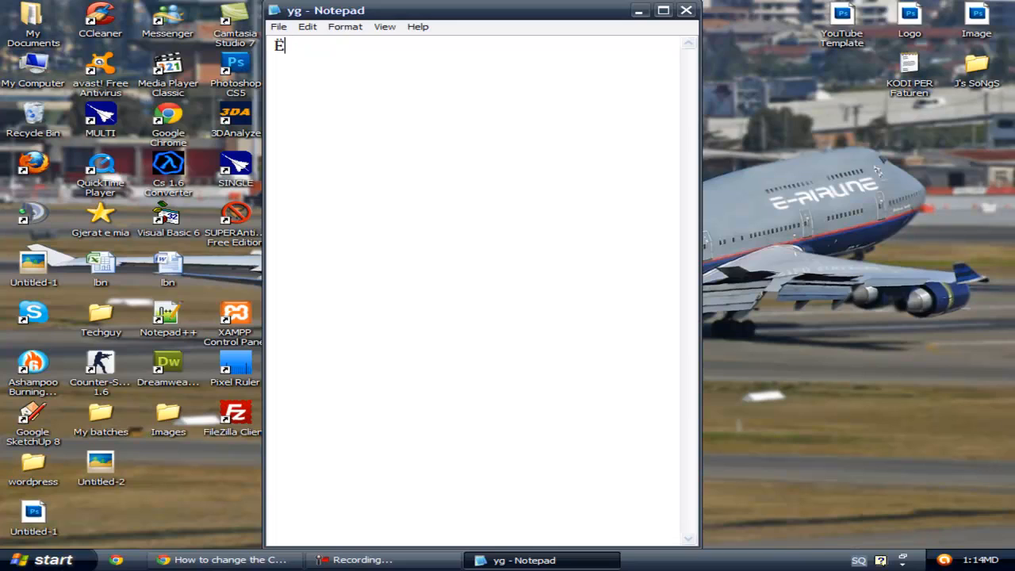
pyautogui.press('Backspace')
pyautogui.write('@')
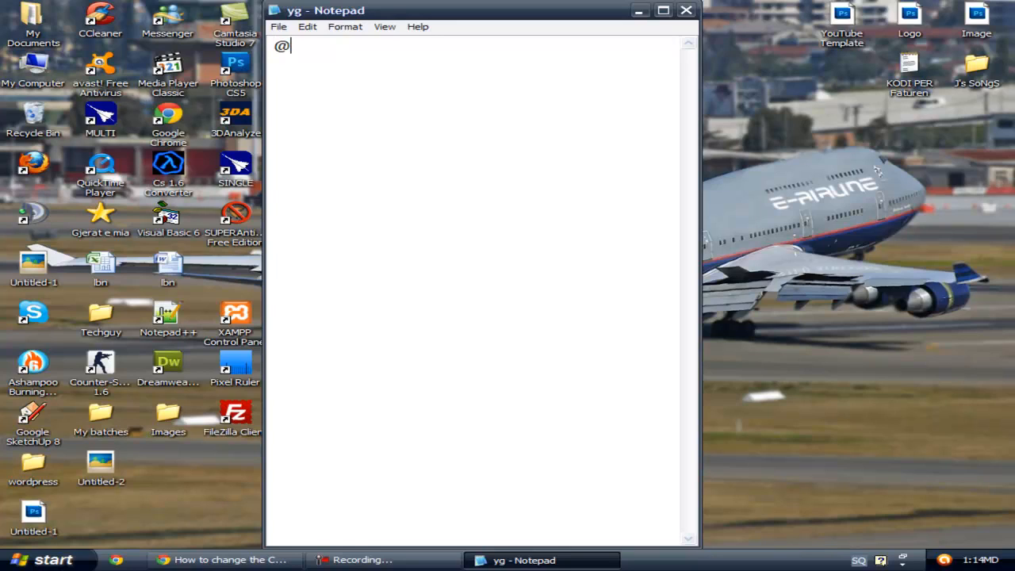
pyautogui.press('Backspace')
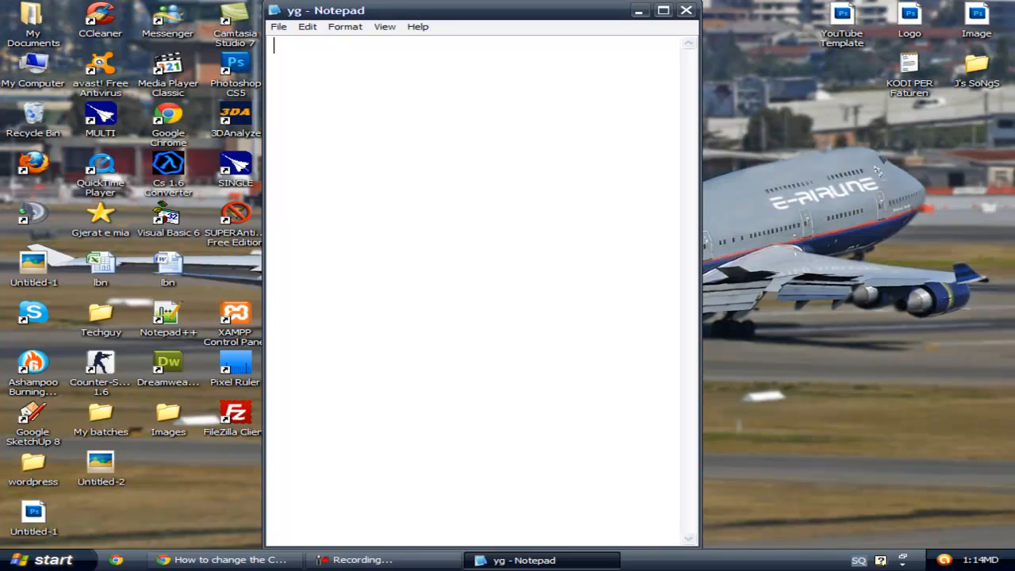
pyautogui.write('y')
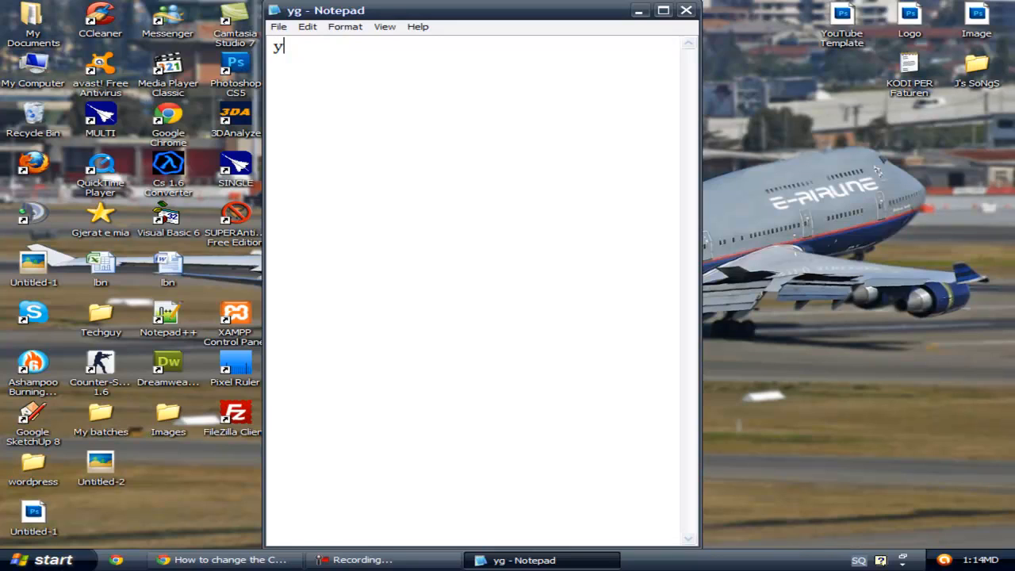
pyautogui.press('BackSpace')
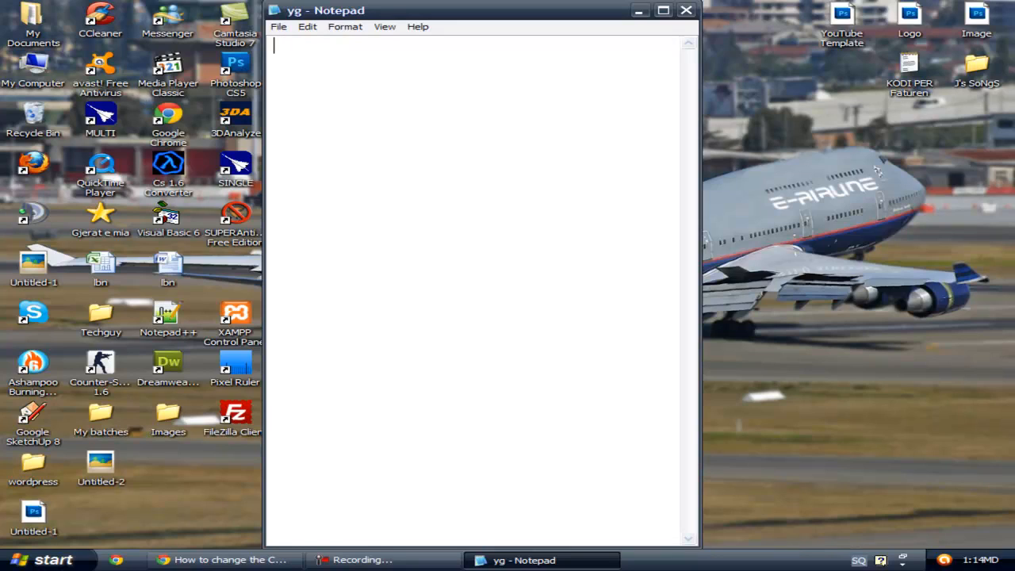
# Type yzyzyzy as a final test and select it all to clear it.
pyautogui.write('yzyzyzy')
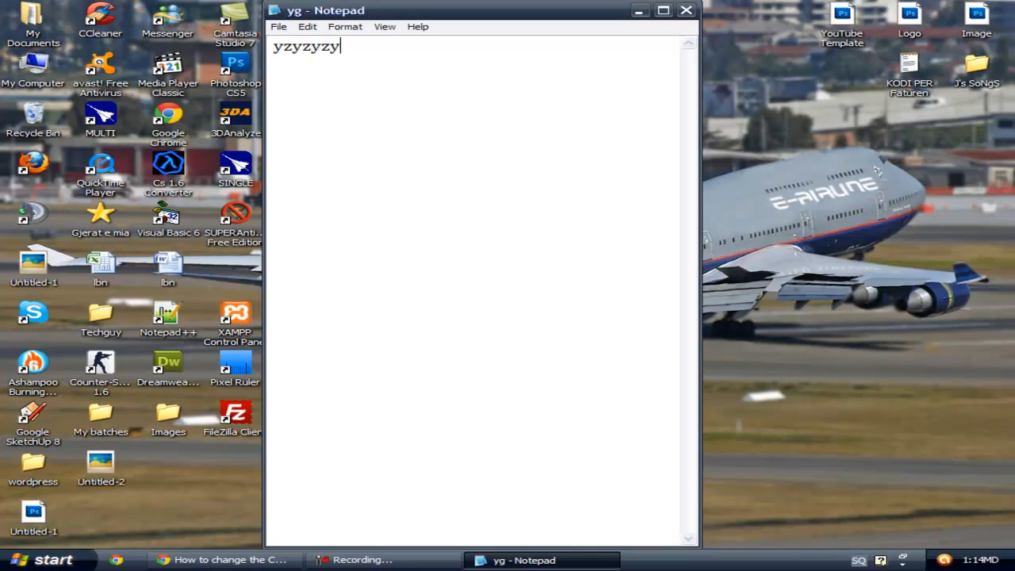
pyautogui.press('ctrl+a')
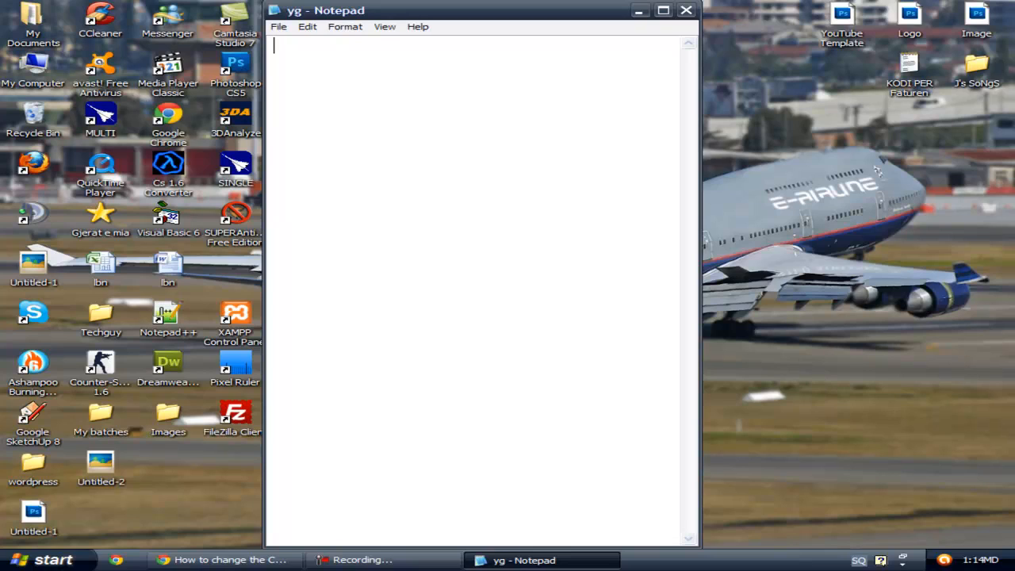
pyautogui.moveTo(346, 320)
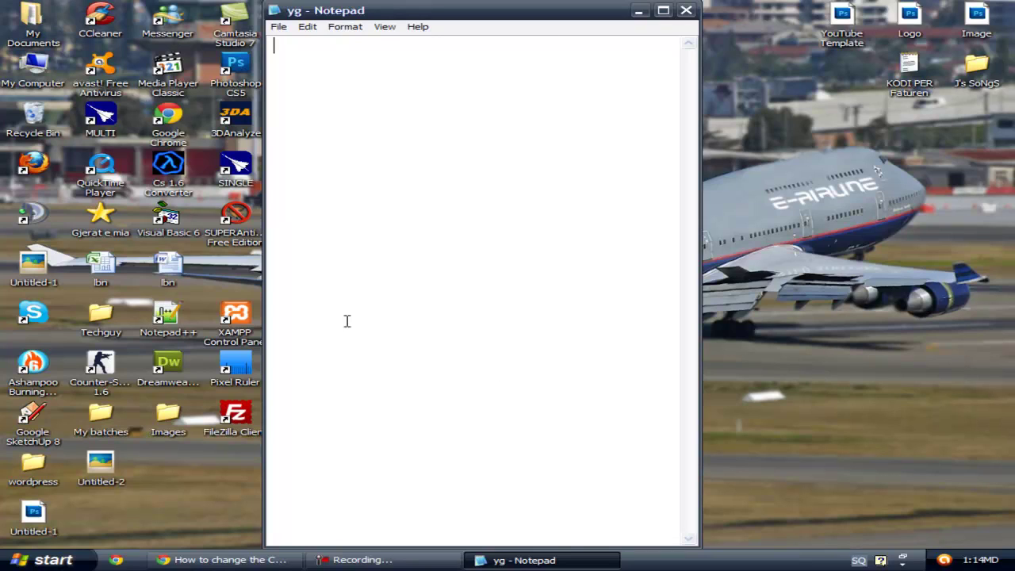